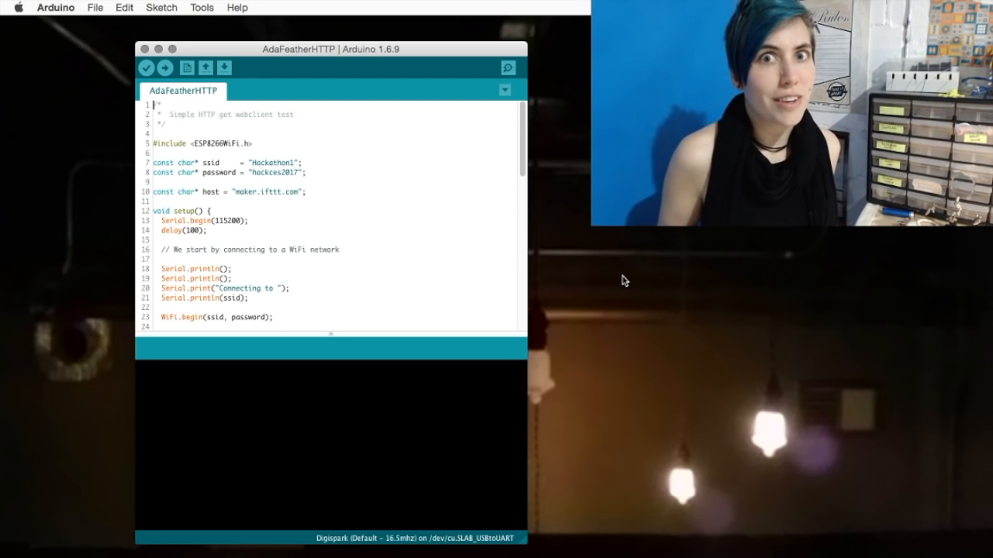
# Load the Blink sketch from the built-in 01.Basics examples
pyautogui.click(98, 76)
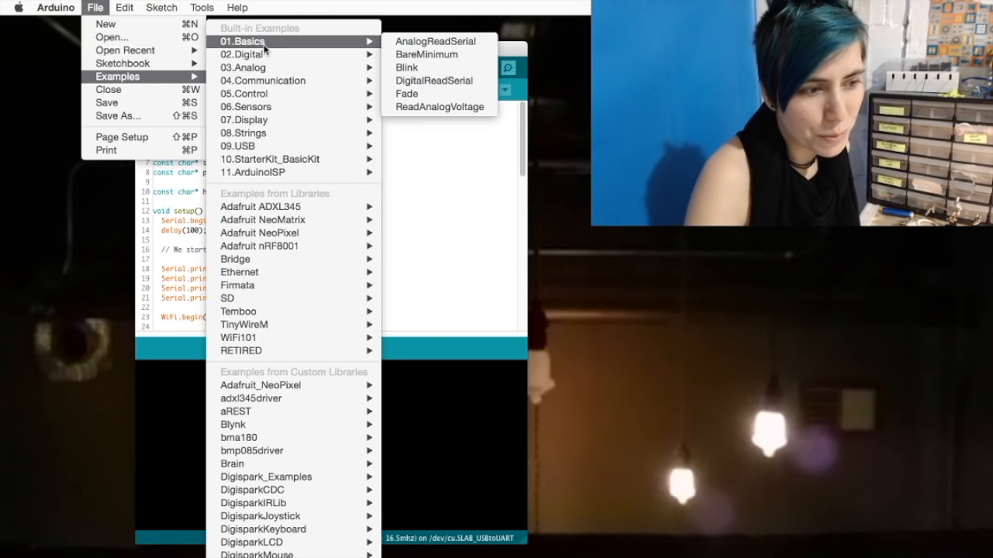
pyautogui.click(408, 81)
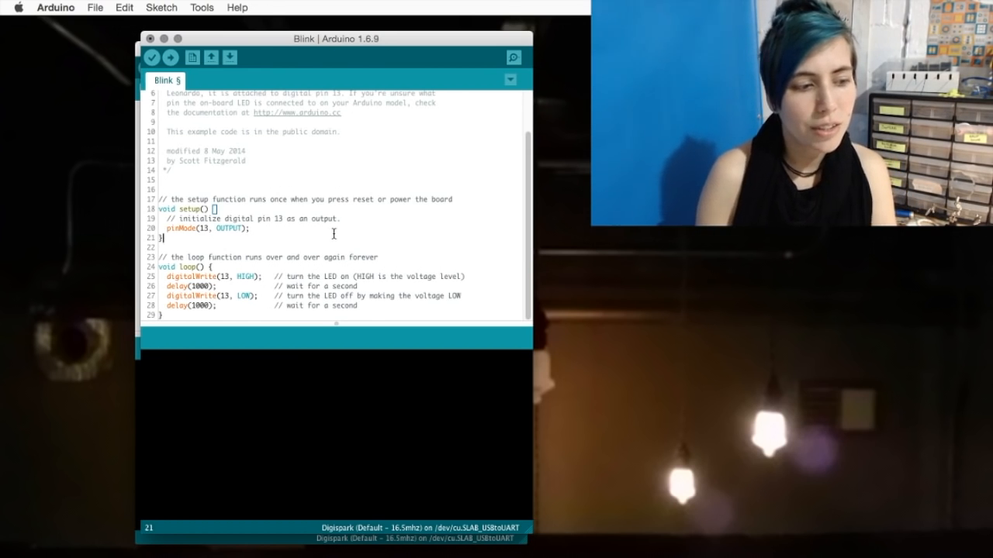
# Declare 'const int blinkMe = 0;' and use blinkMe in pinMode and both digitalWrite calls
pyautogui.write('int')
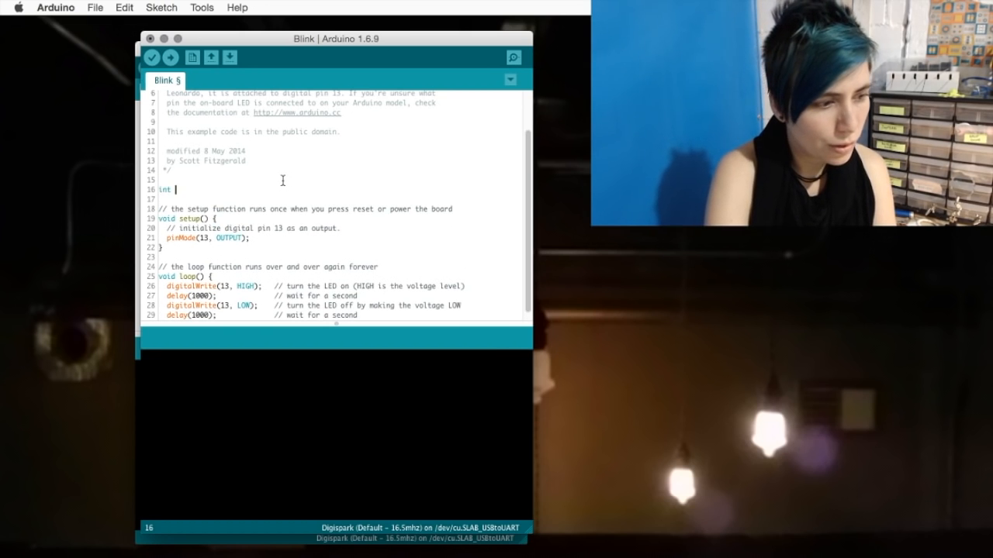
pyautogui.write('const')
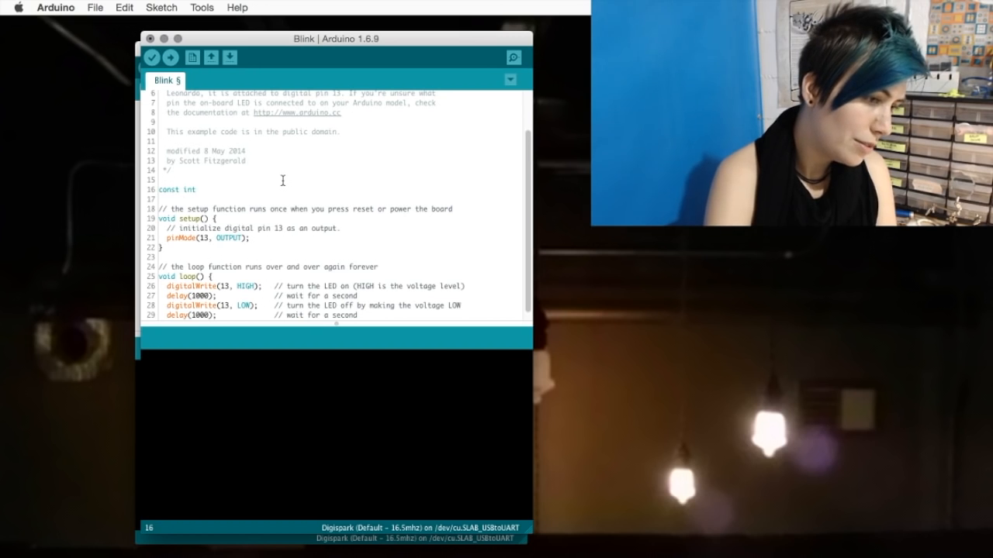
pyautogui.write('b')
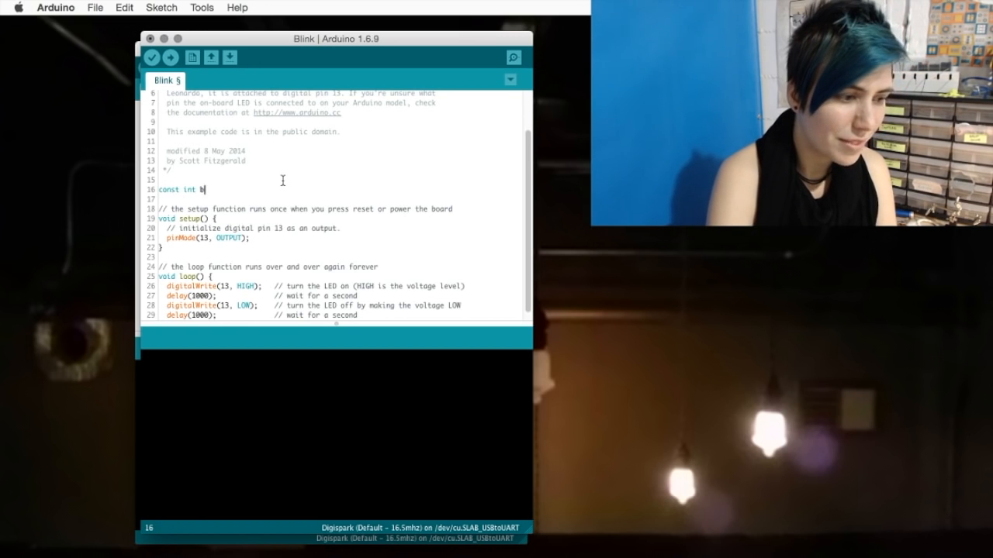
pyautogui.write('linkMe =')
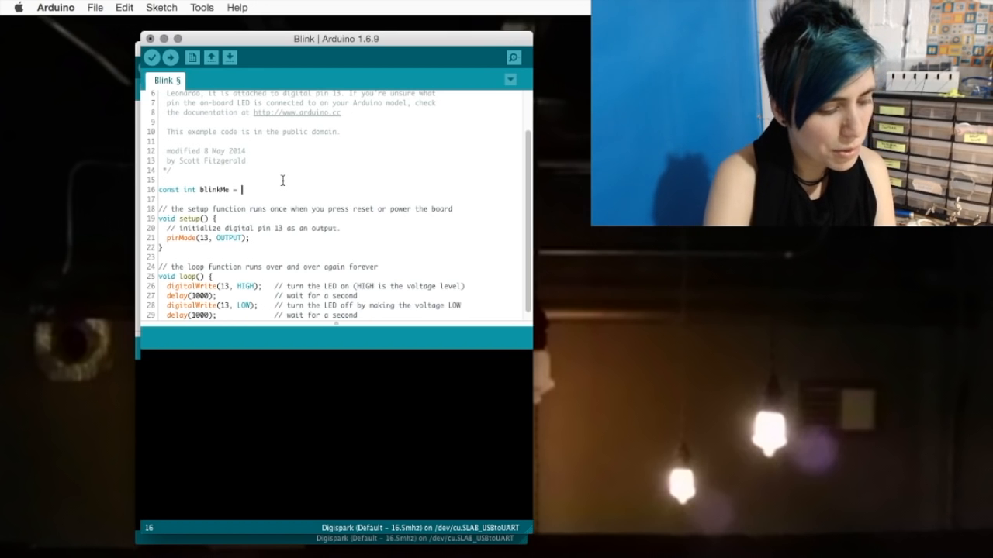
pyautogui.write('0;')
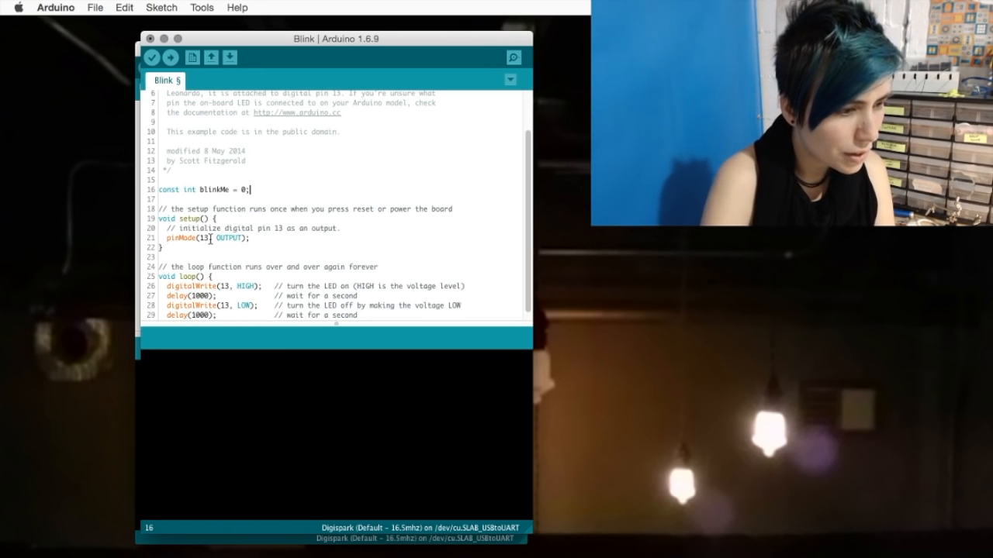
pyautogui.write('blinkMe')
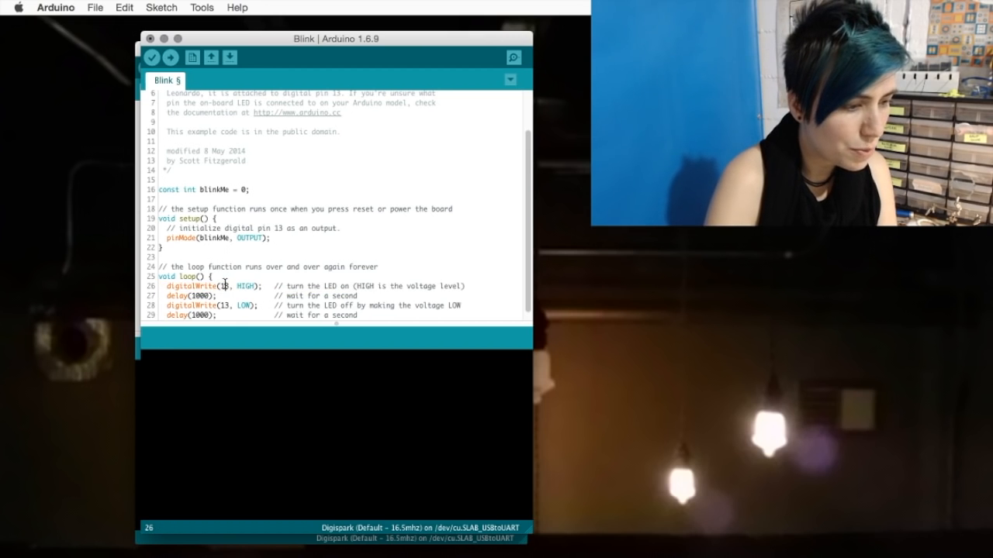
pyautogui.moveTo(242, 297)
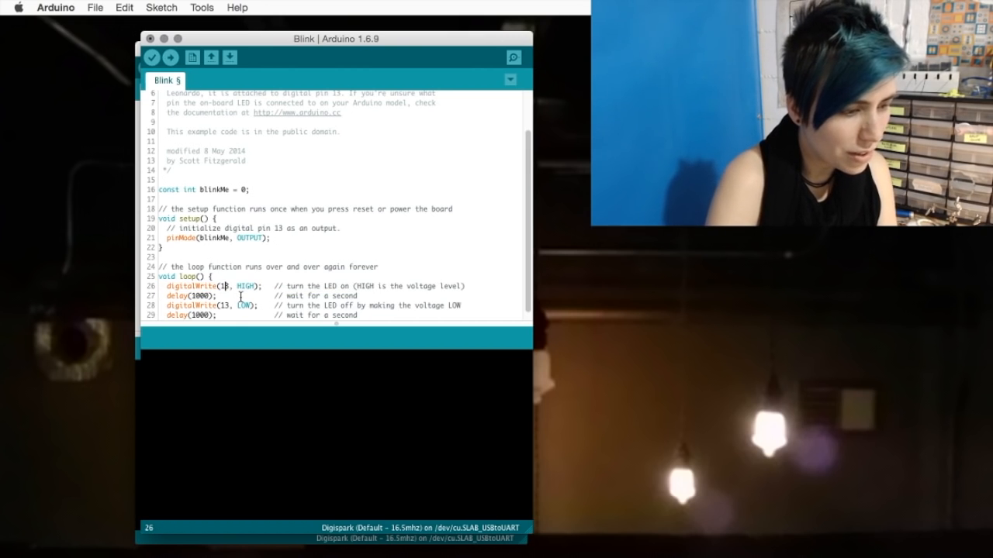
pyautogui.write('blinkMe')
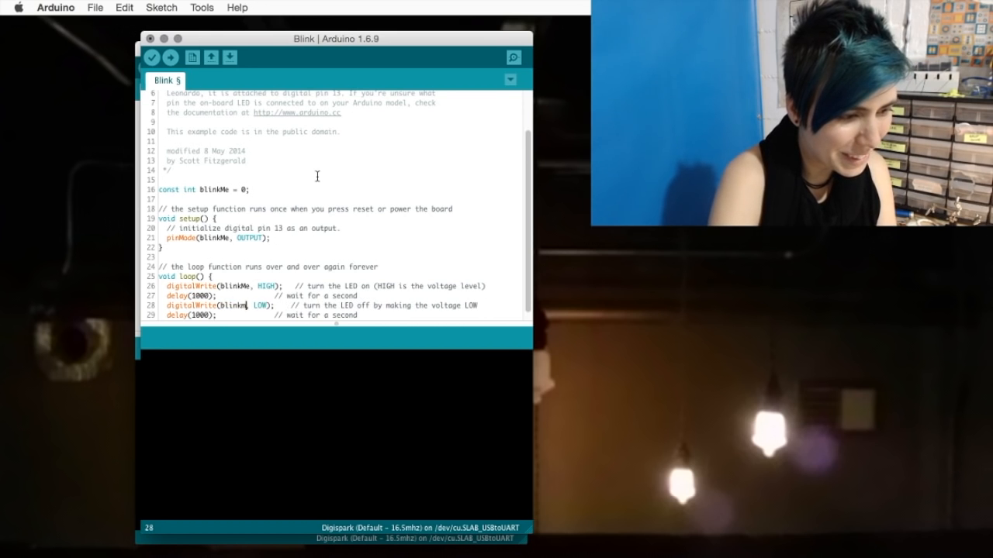
# Verify the sketch compiles and select the Adafruit HUZZAH ESP8266 board
pyautogui.click(155, 57)
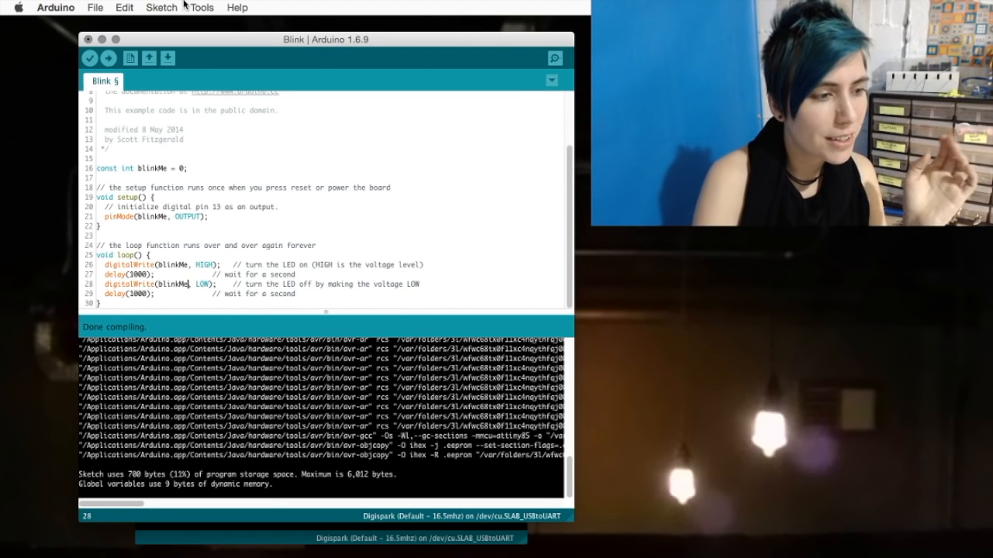
pyautogui.click(201, 6)
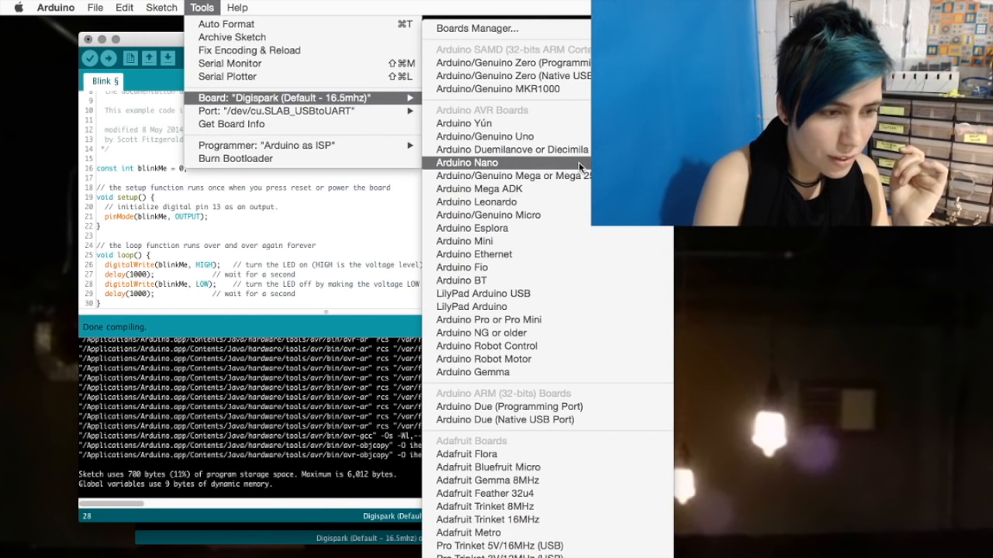
pyautogui.scroll(-3)
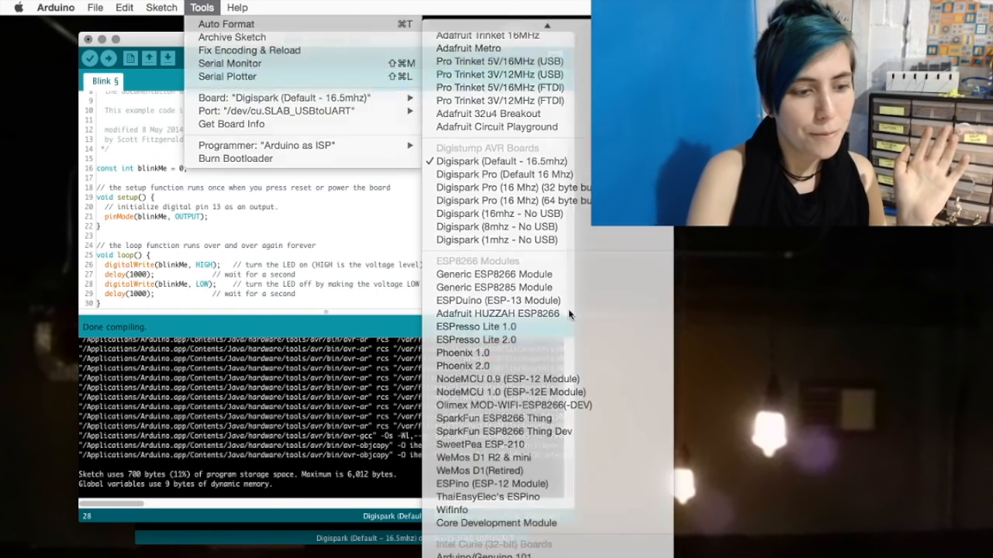
pyautogui.click(499, 313)
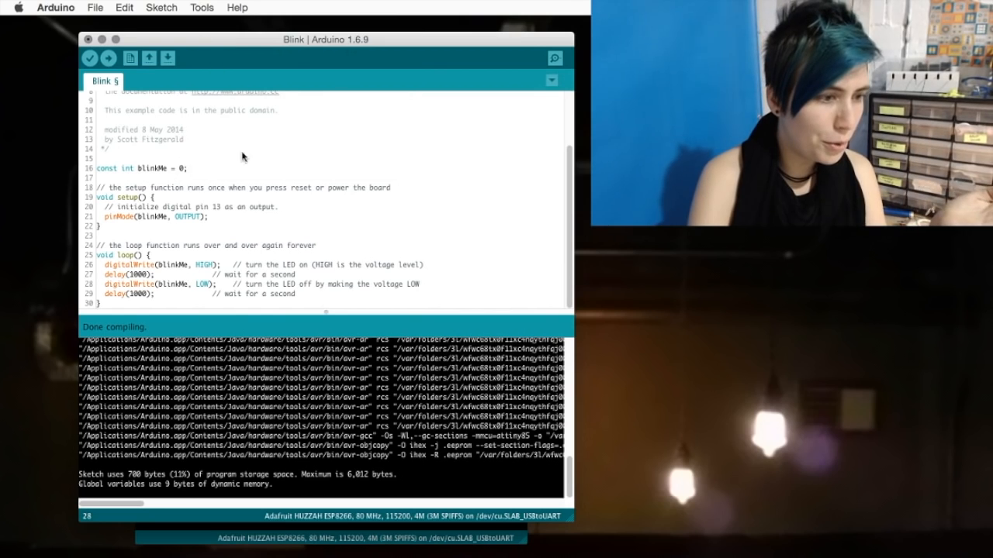
# Keep the board's upload speed at 115200
pyautogui.click(202, 6)
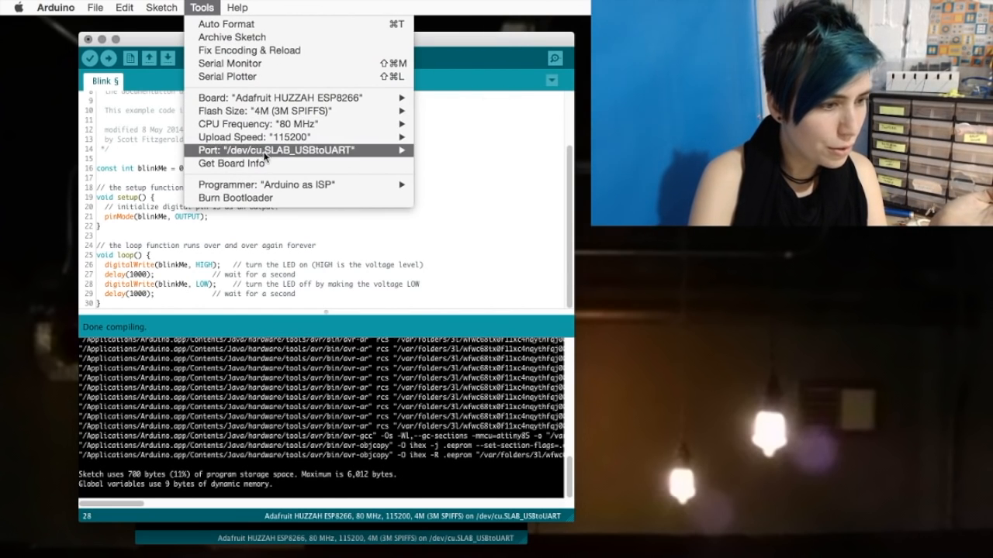
pyautogui.click(279, 149)
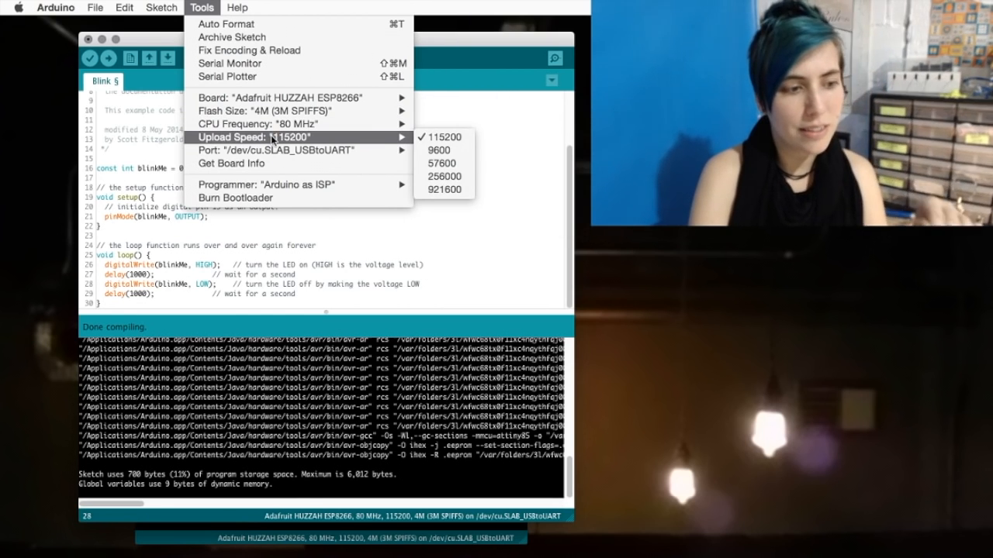
pyautogui.click(107, 59)
pyautogui.write('2')
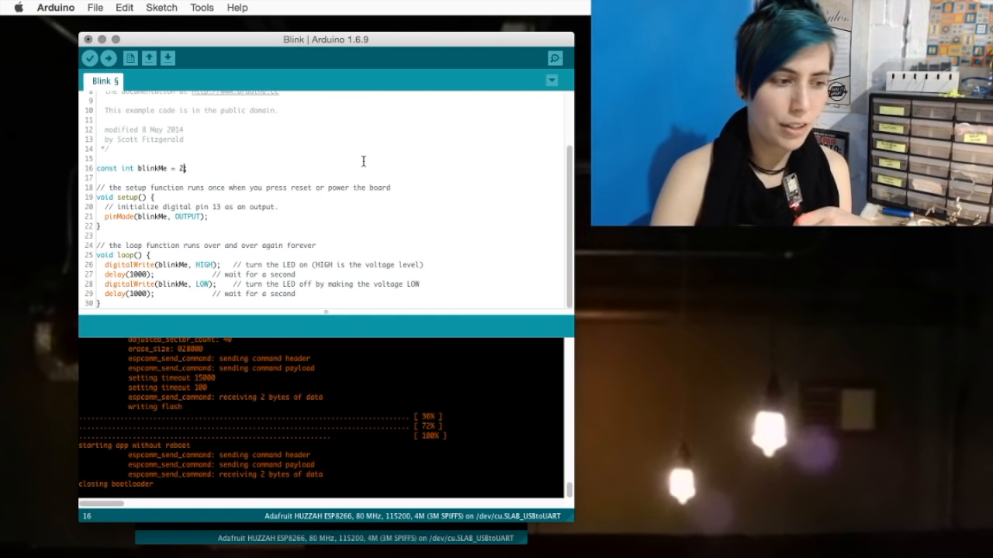
pyautogui.moveTo(113, 59)
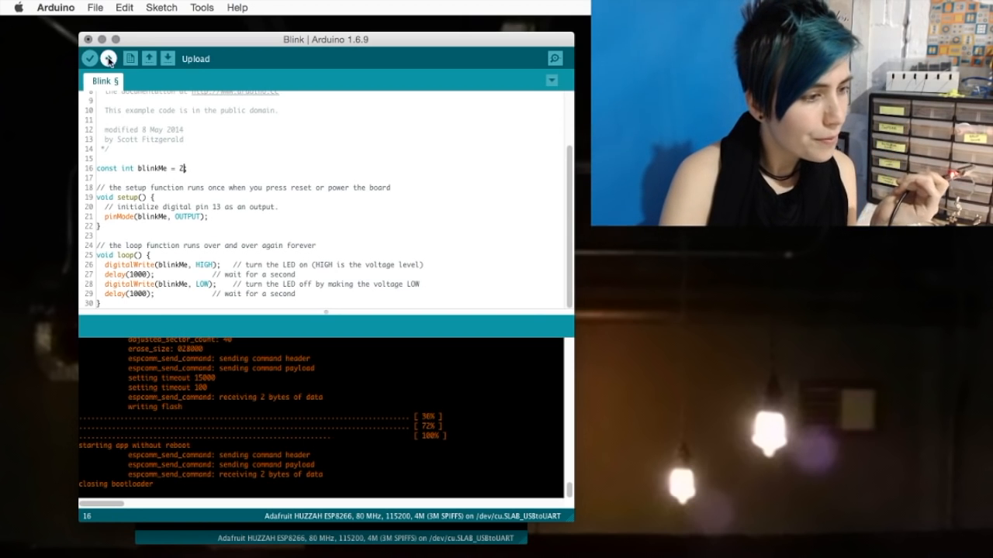
pyautogui.click(109, 59)
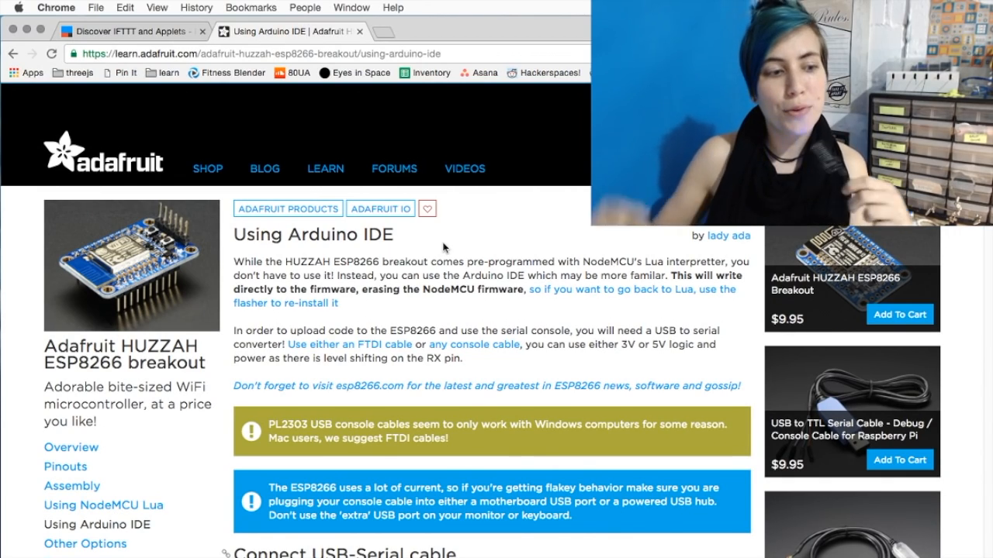
# Scroll the Adafruit guide down to the WiFi HTTP example code
pyautogui.scroll(-3)
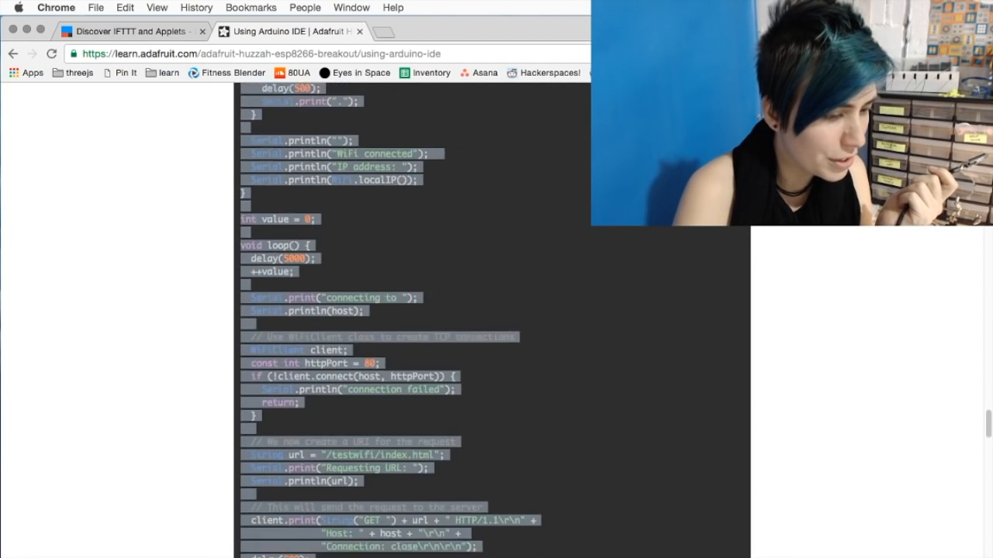
pyautogui.scroll(-3)
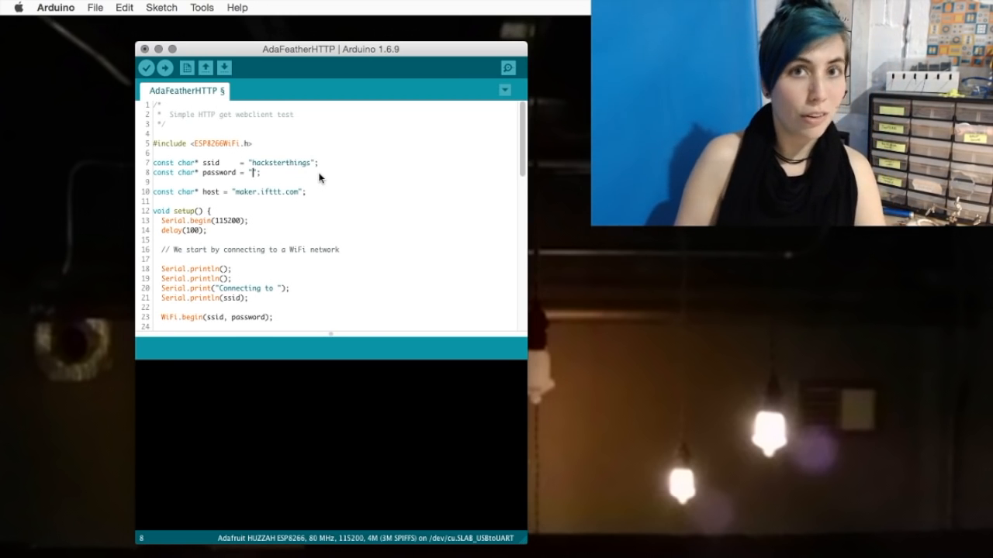
# Edit the ssid string constant with the WiFi network name
pyautogui.write('inte')
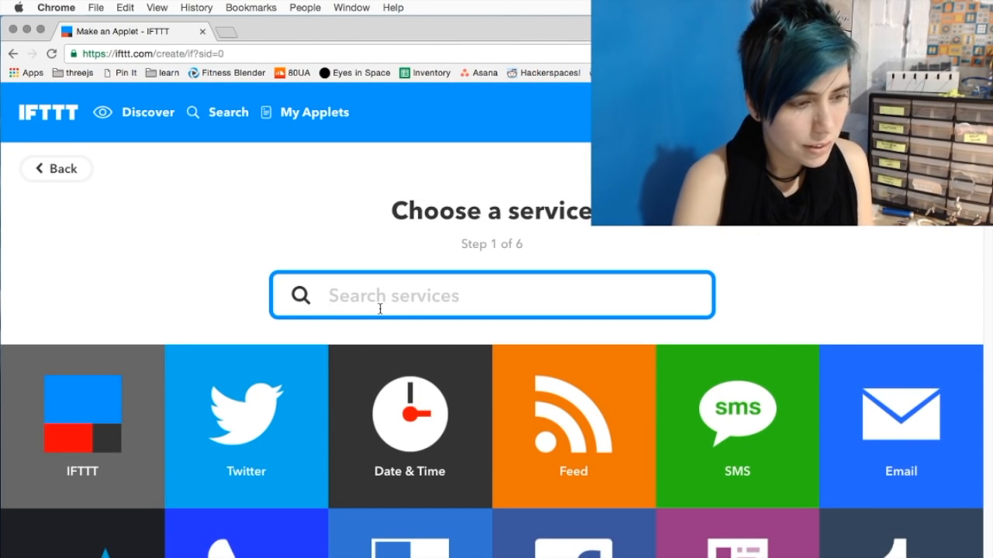
# Search 'maker' and choose the Maker service's Receive a web request trigger
pyautogui.write('maker')
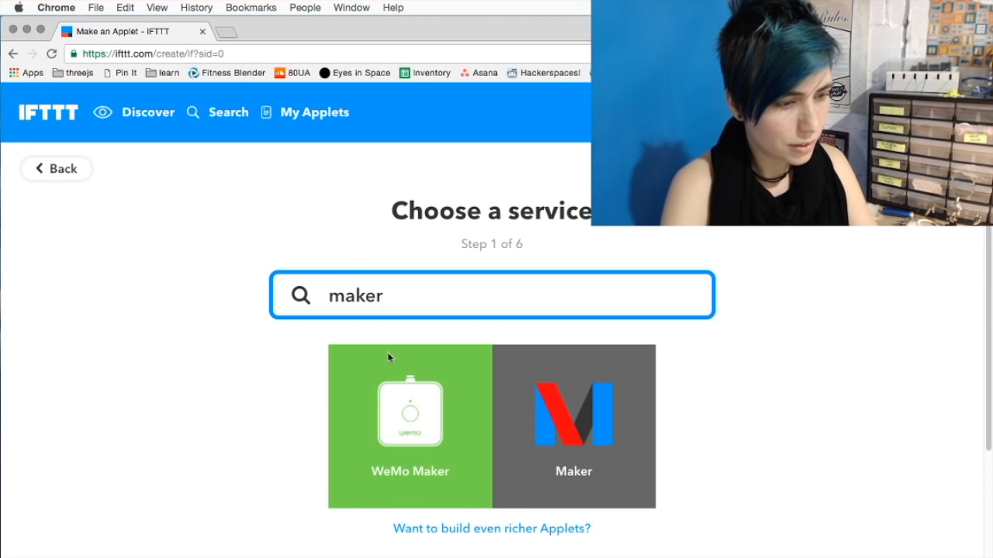
pyautogui.click(574, 426)
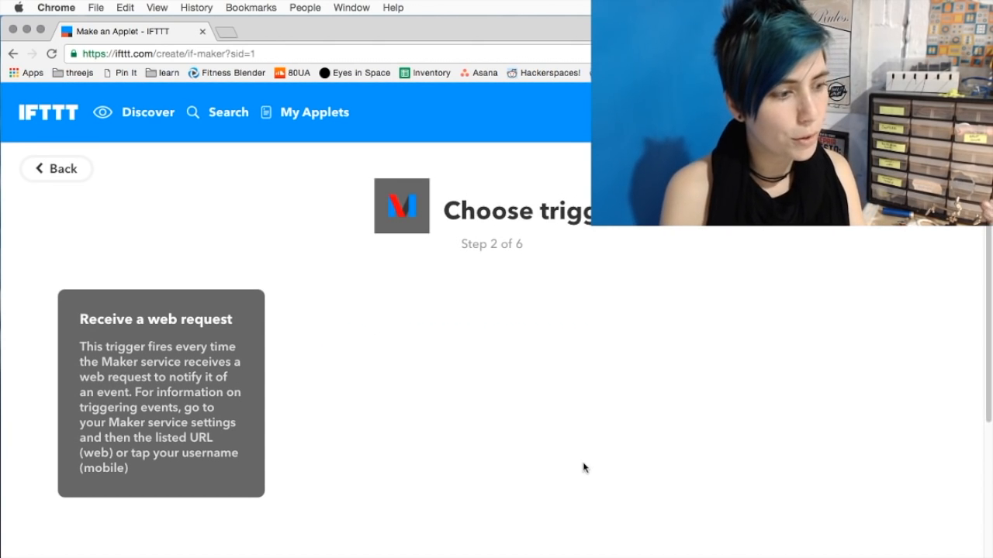
pyautogui.click(162, 394)
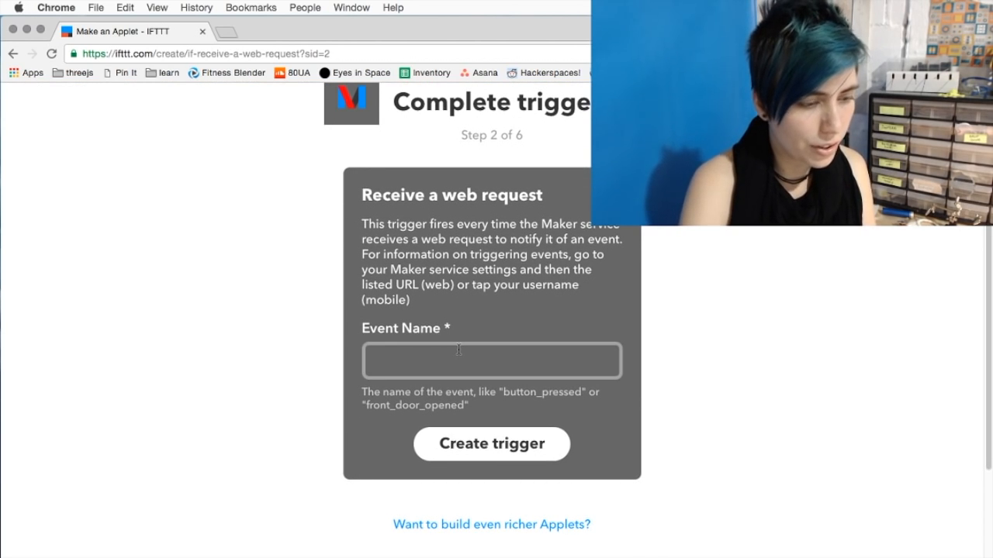
# Create the web-request trigger with event name feather_b
pyautogui.write('feather_b')
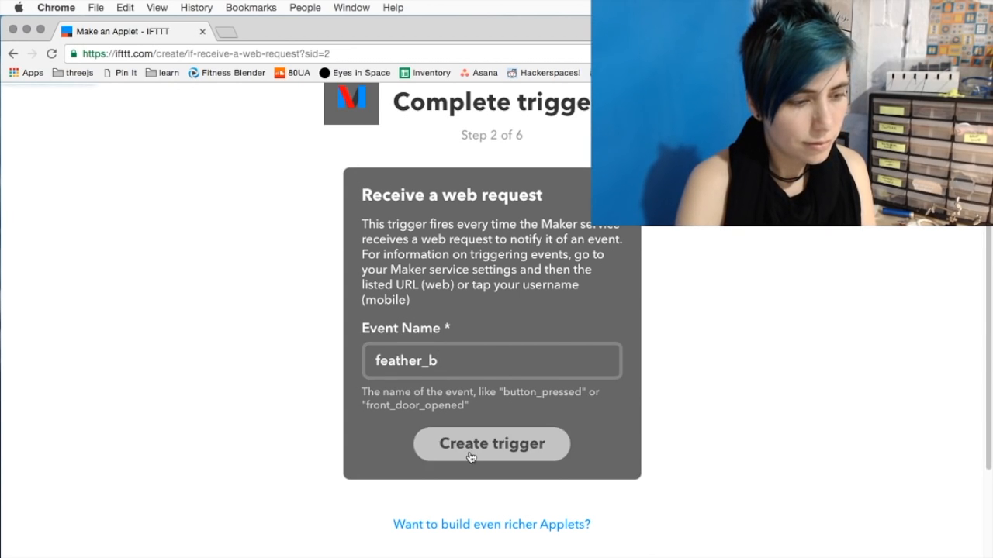
pyautogui.click(491, 444)
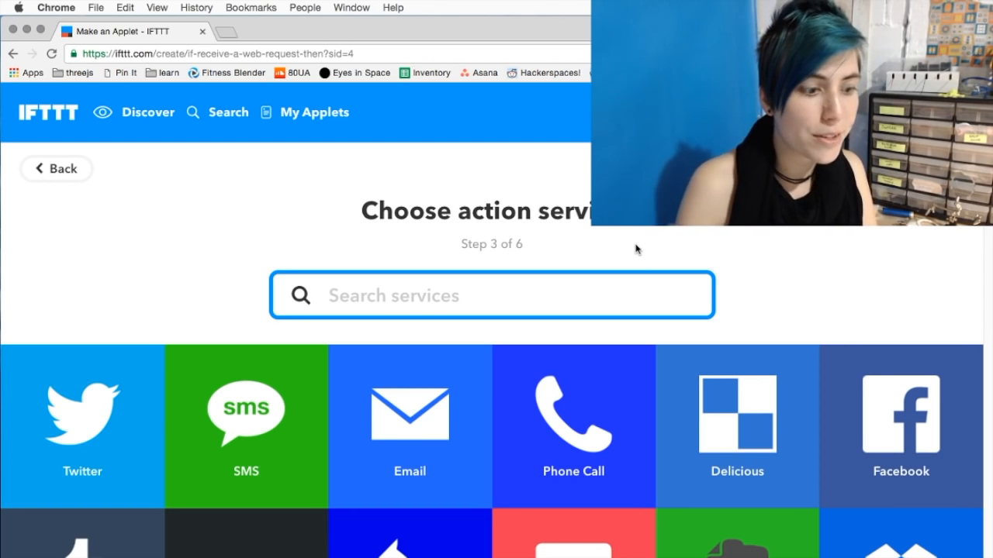
# Choose Twitter's 'Post a tweet with image' as the applet action
pyautogui.scroll(-3)
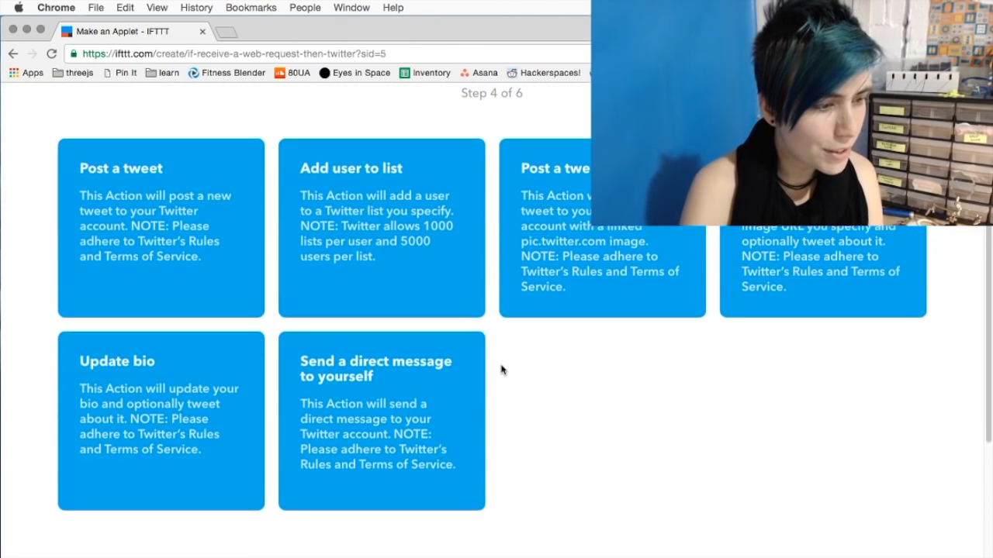
pyautogui.click(601, 233)
pyautogui.write('I r')
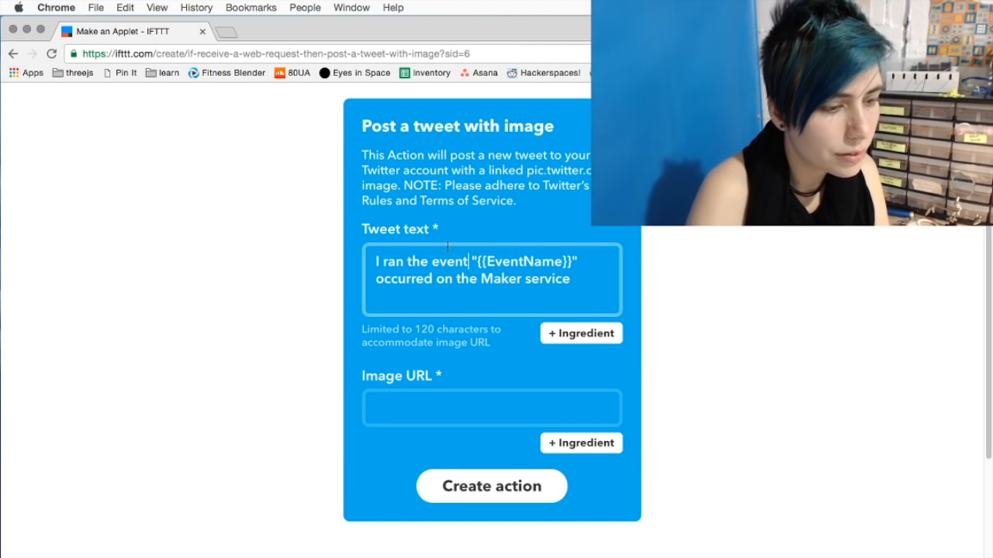
pyautogui.write('an')
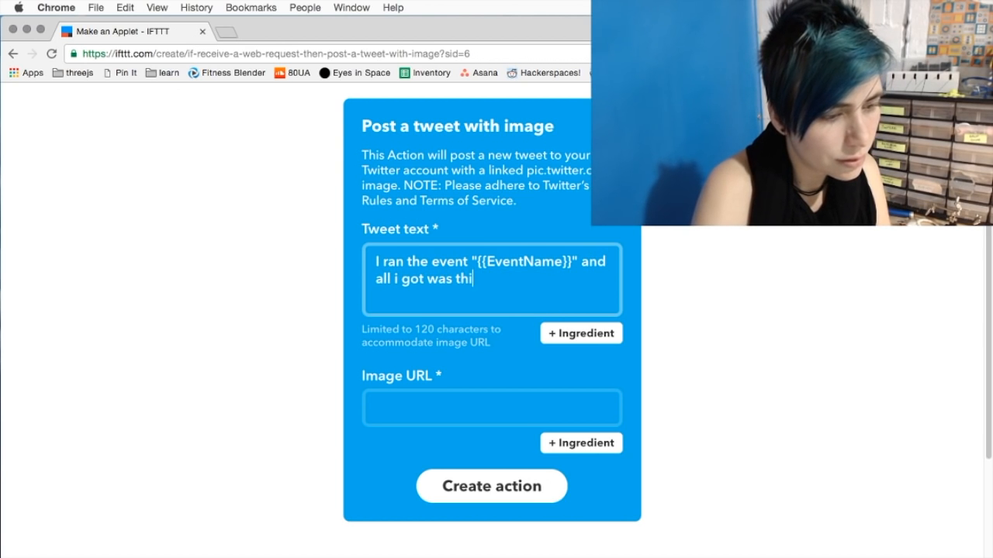
pyautogui.write('s lousy tweet')
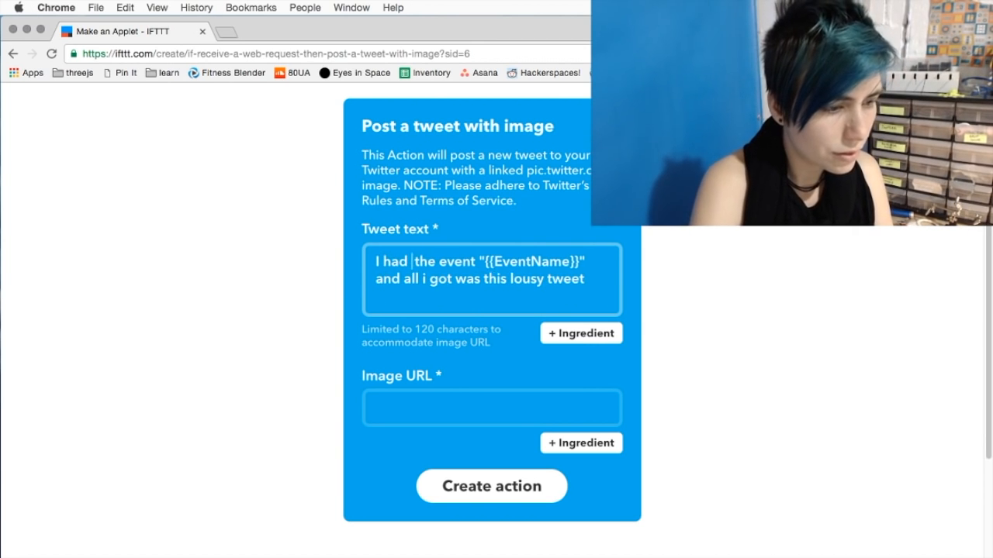
pyautogui.write('my @adaf')
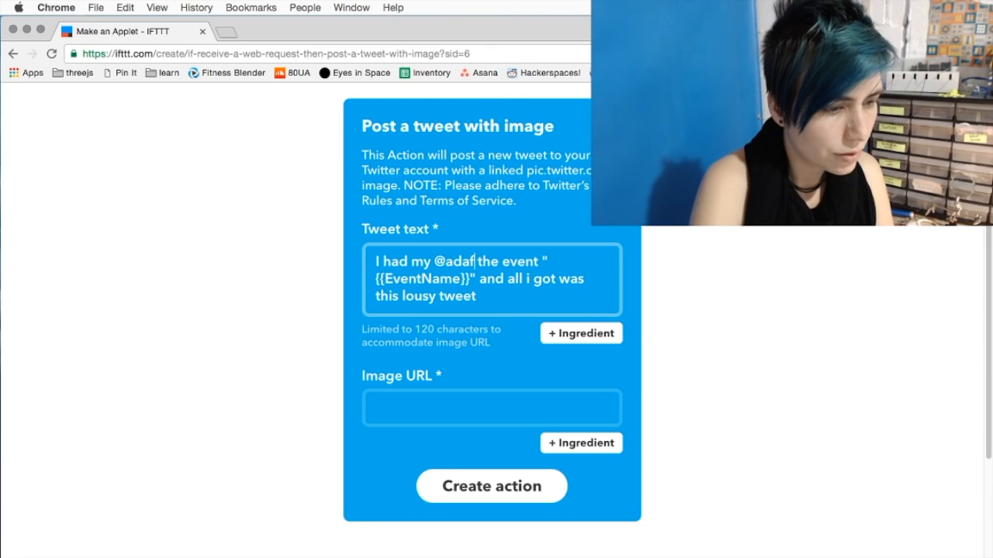
pyautogui.write('fruit Feather send')
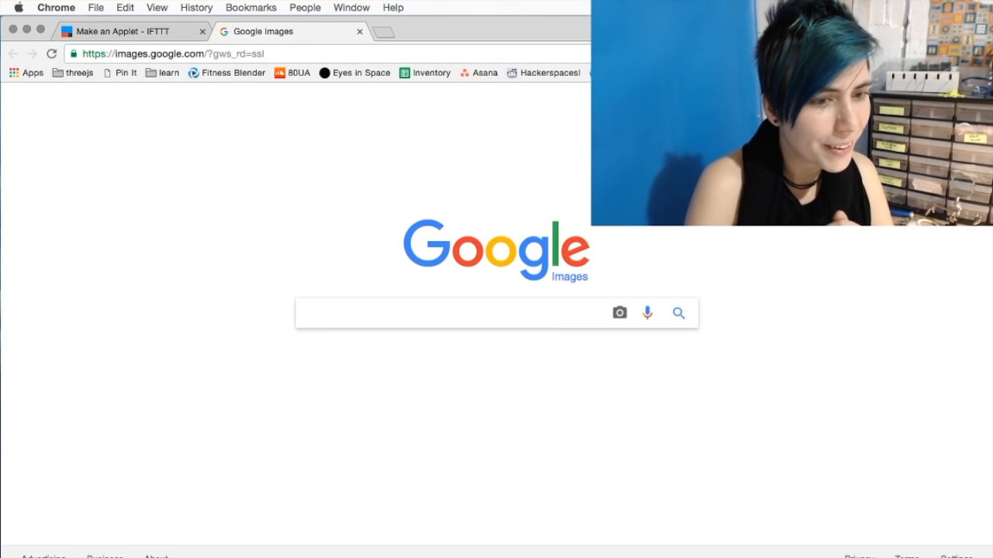
# Search Google Images for 'beaker' to find the Muppet picture
pyautogui.write('beaker')
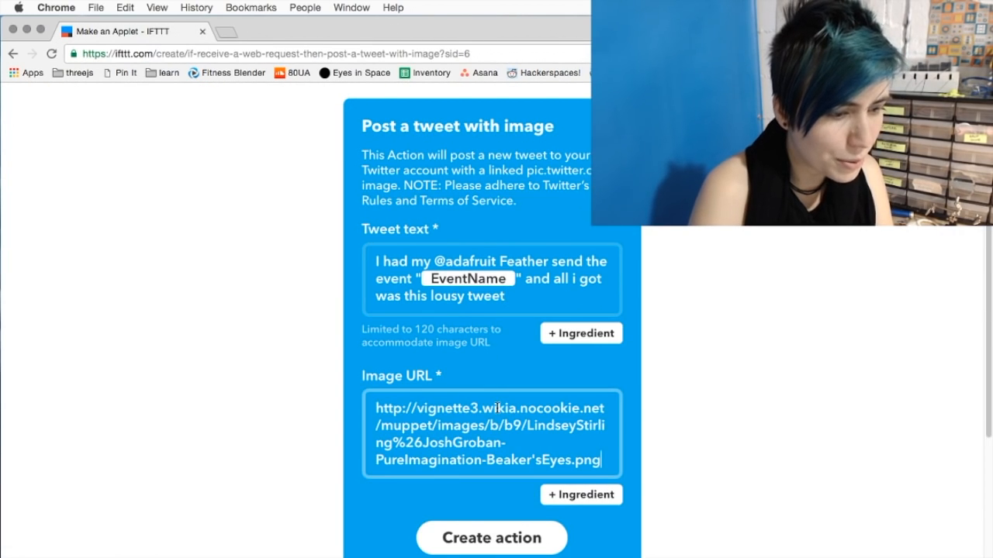
# Create the tweet-with-image action to finish the applet
pyautogui.scroll(-3)
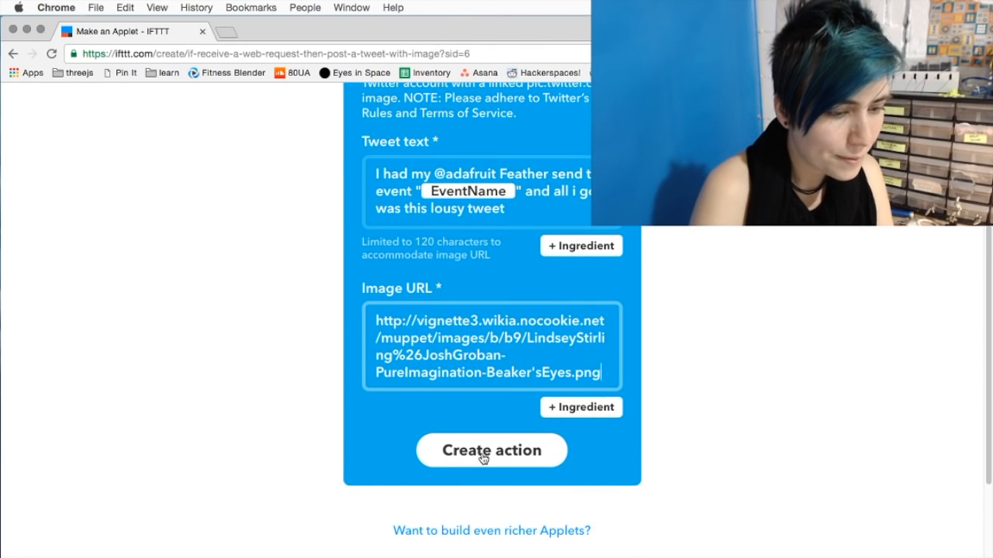
pyautogui.click(491, 450)
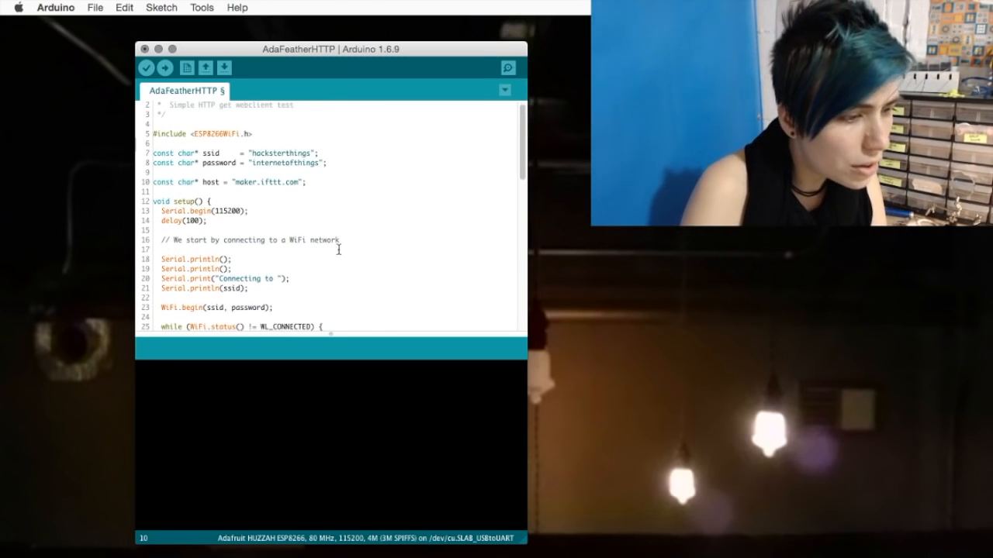
pyautogui.scroll(-3)
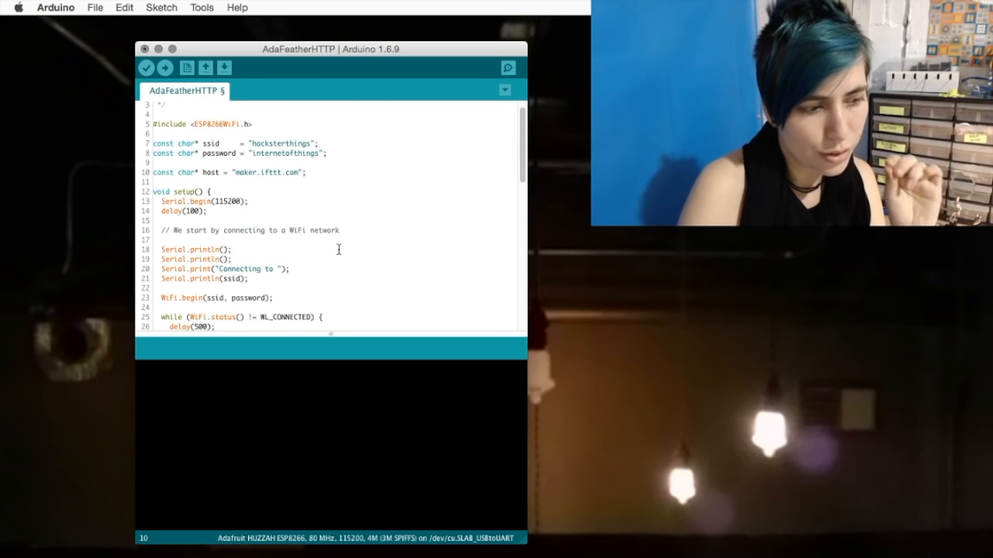
pyautogui.moveTo(535, 65)
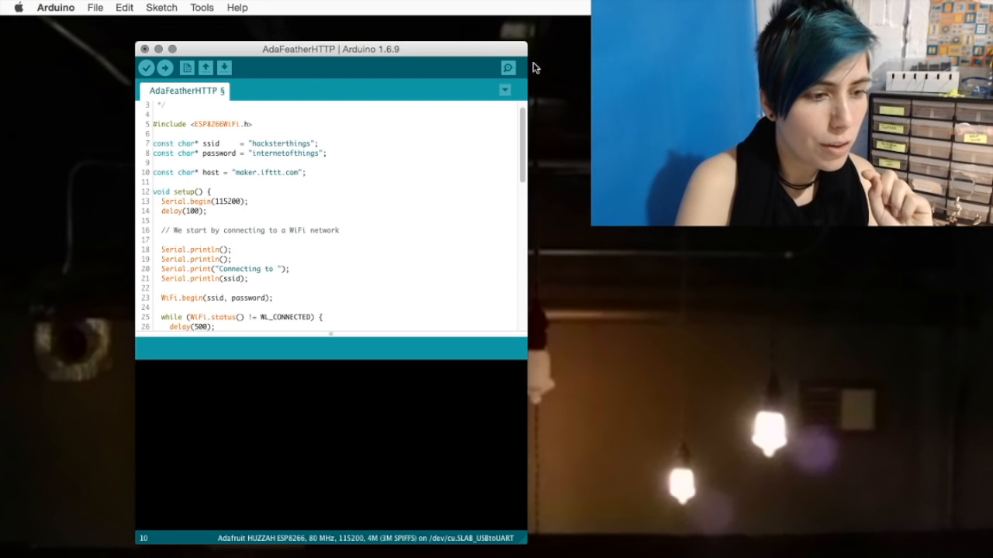
pyautogui.click(509, 66)
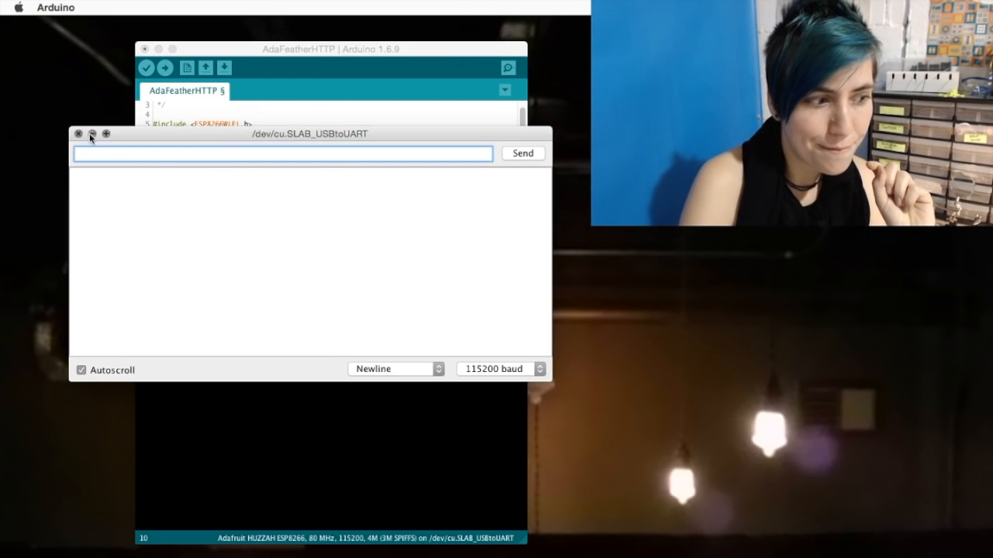
pyautogui.click(79, 133)
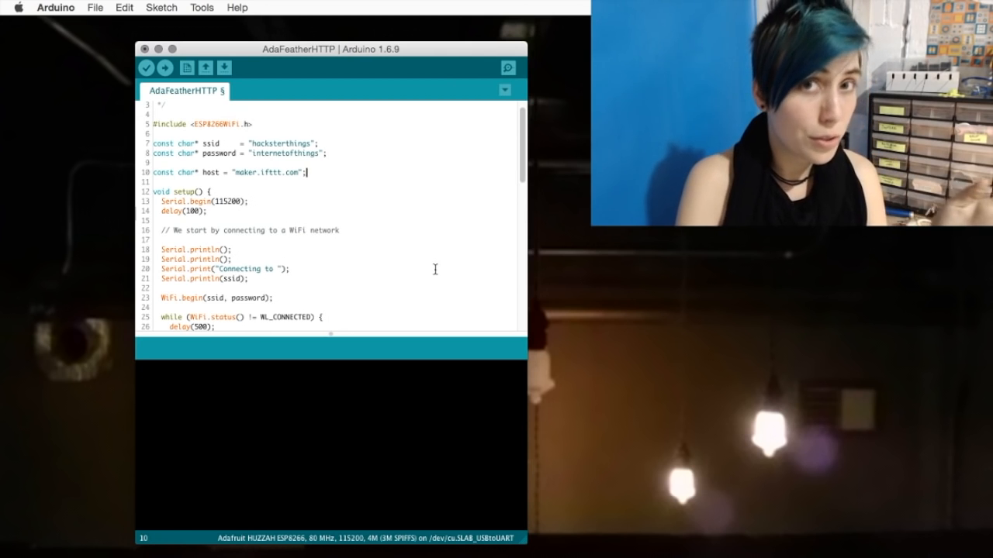
pyautogui.scroll(-3)
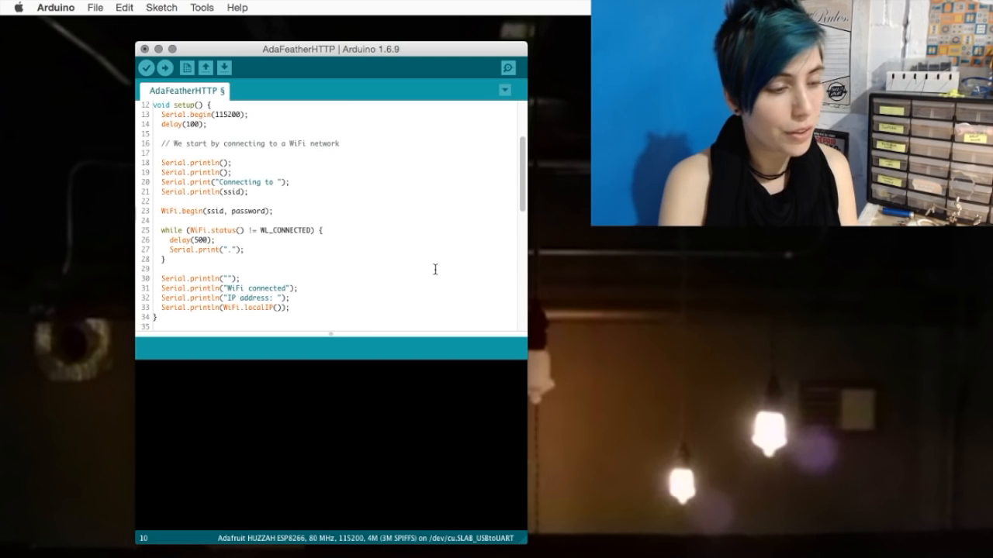
pyautogui.scroll(-3)
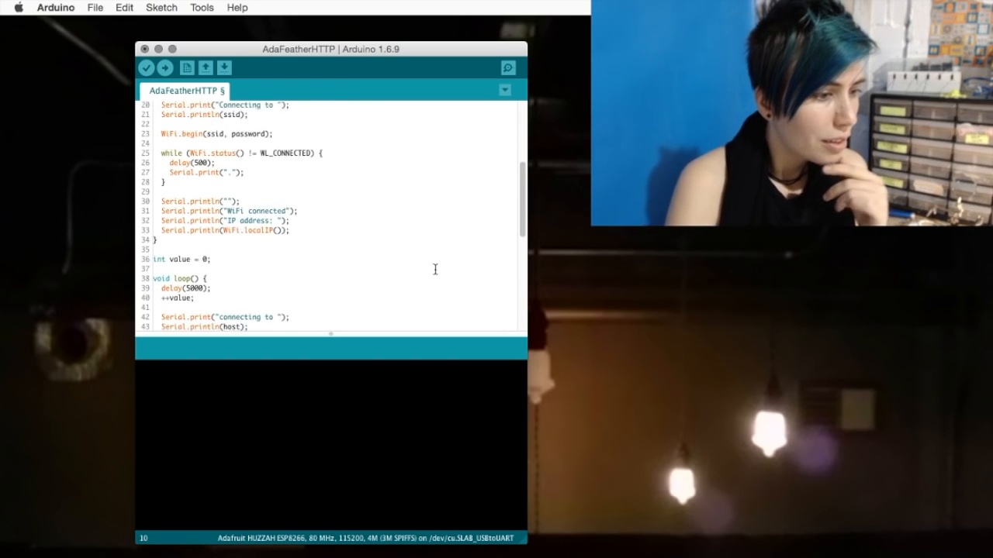
pyautogui.scroll(-3)
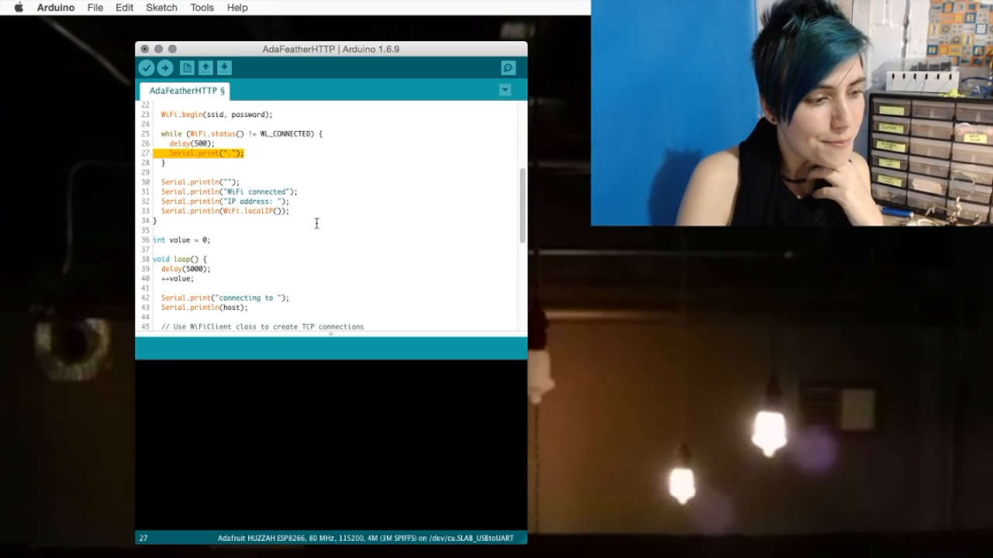
pyautogui.scroll(-3)
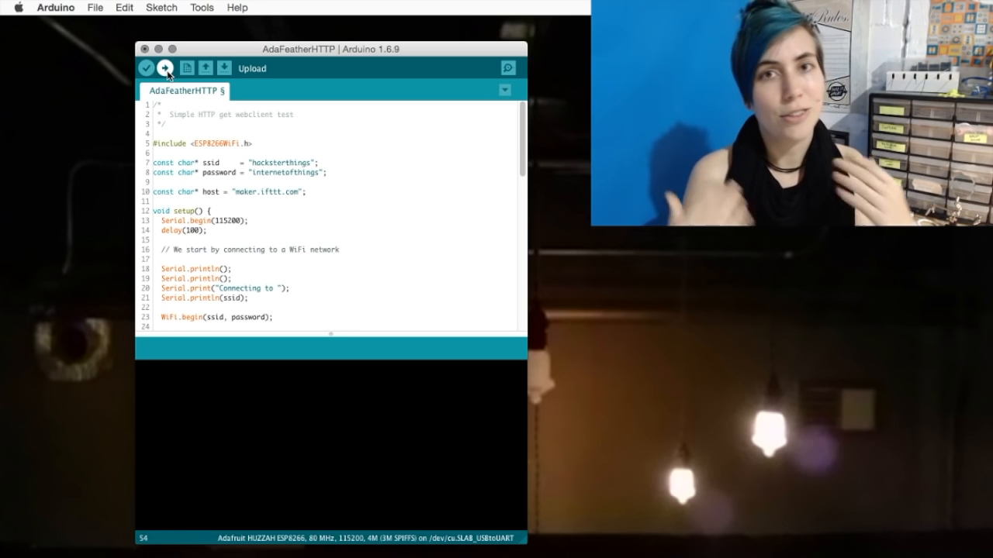
# Compile and upload the AdaFeatherHTTP sketch to the ESP8266 Feather board
pyautogui.click(164, 68)
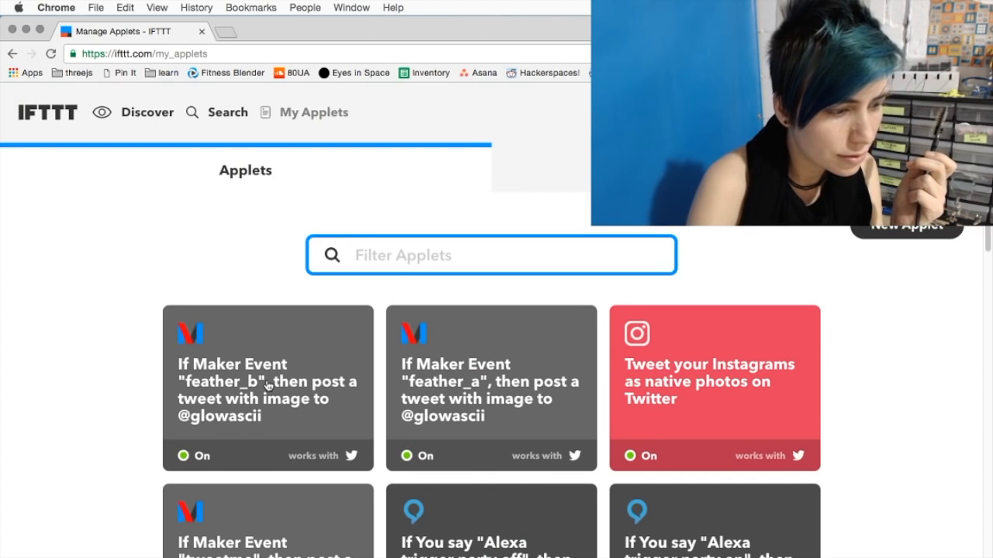
# View the feather_b Maker Event applet's details and run count
pyautogui.click(267, 389)
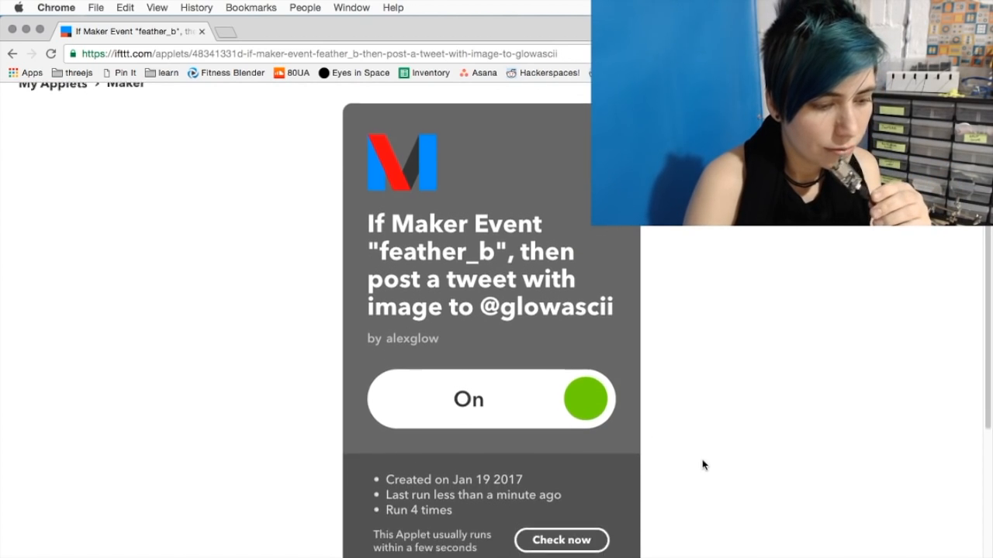
pyautogui.scroll(-3)
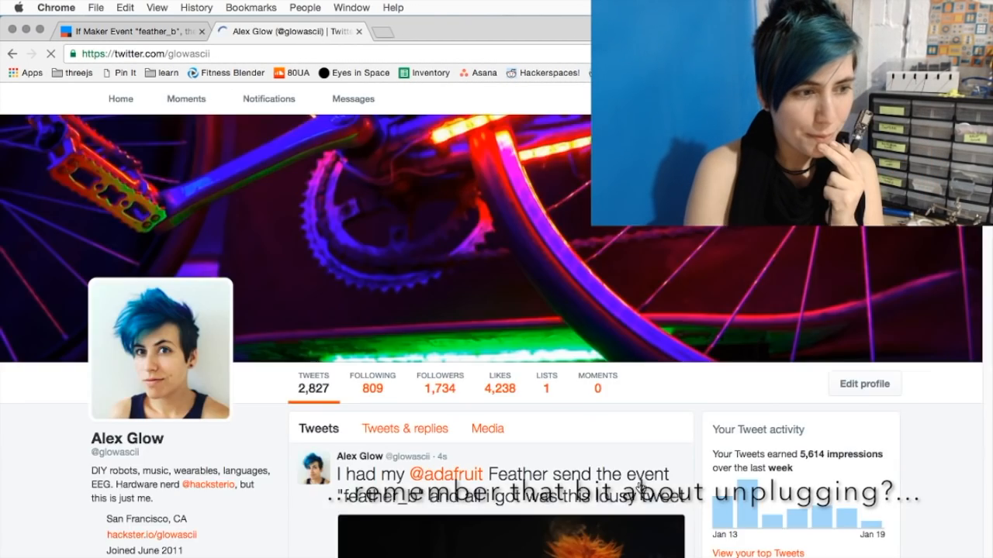
# Scroll the Twitter profile to see the feather_b tweets with the Beaker image
pyautogui.scroll(-3)
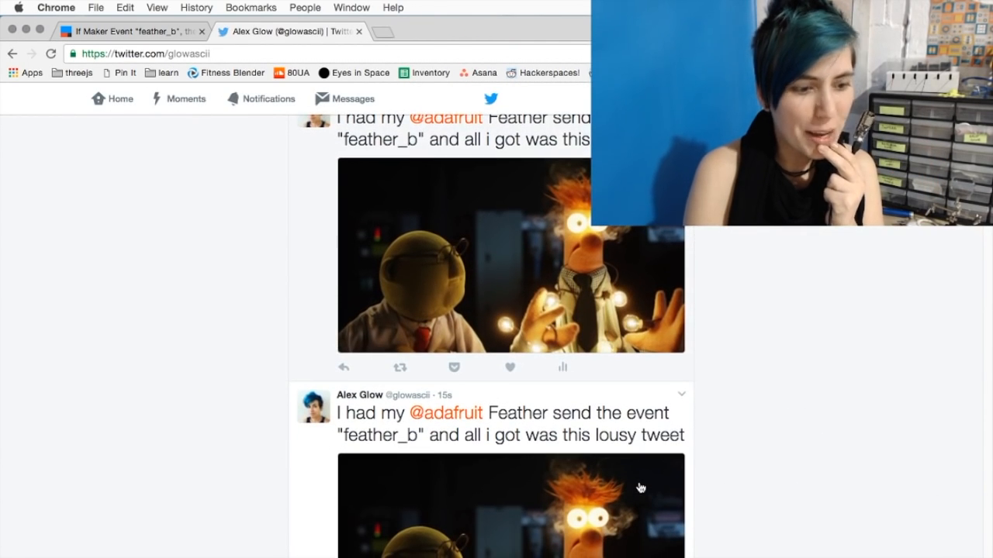